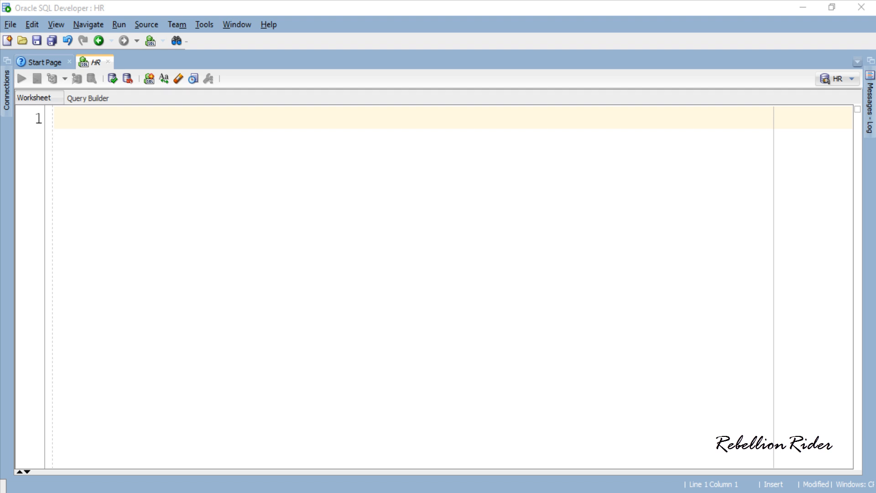
# Write and format CREATE TABLE schema_audit with ddl_date, ddl_user, object_created, object_name, ddl_operation columns.
pyautogui.write('S')
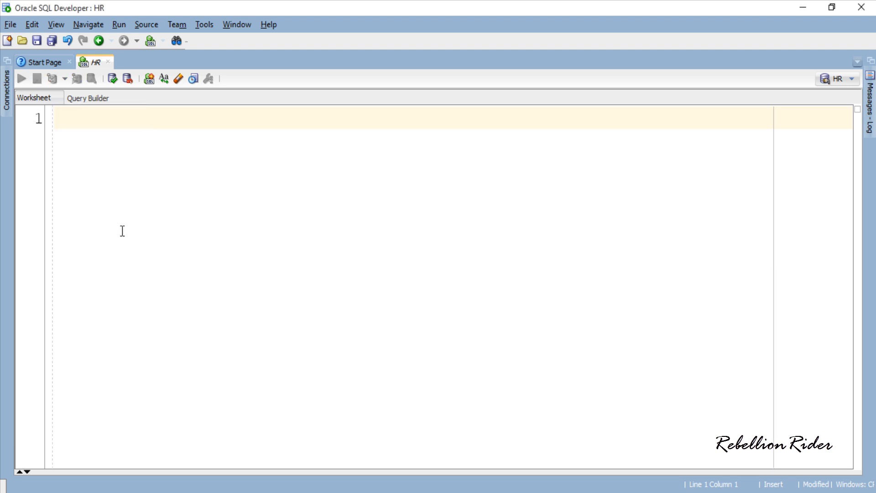
pyautogui.write('CREATE TABLE')
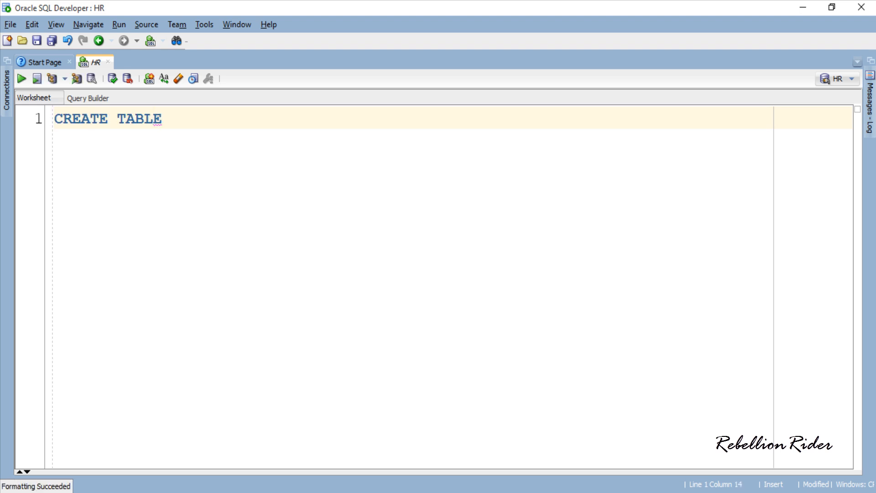
pyautogui.write('schema_audit(')
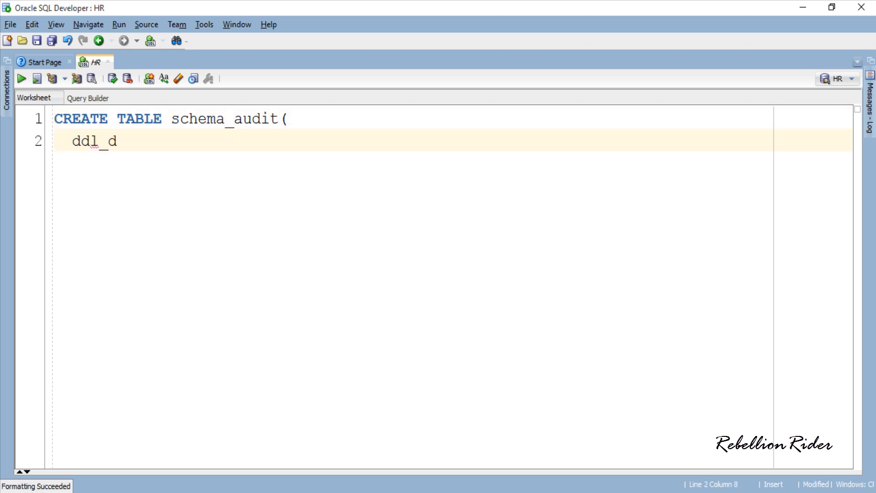
pyautogui.write('ate  DATE,')
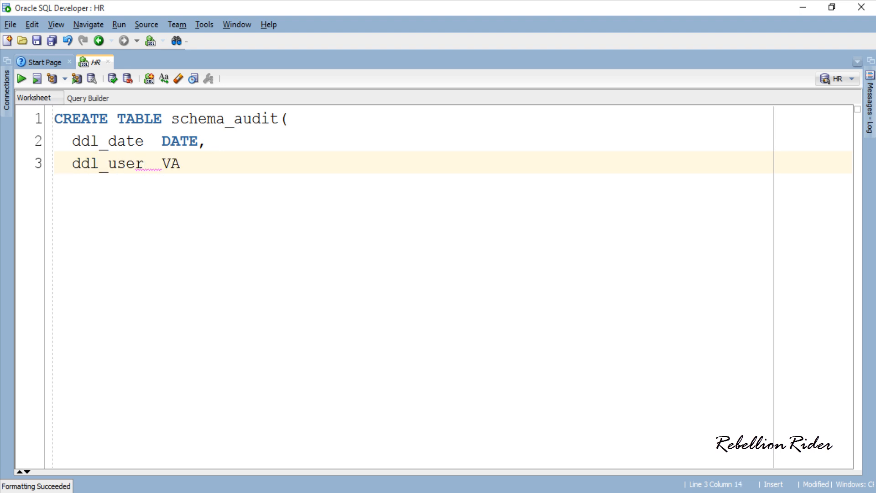
pyautogui.write('RCHAR2(15),')
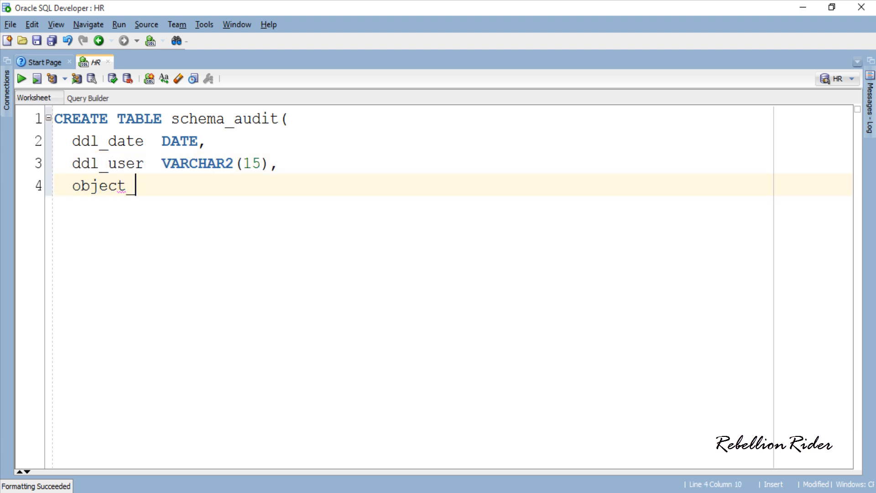
pyautogui.write('created  VARCHAR2(15),')
pyautogui.write('object_name VARCHAR')
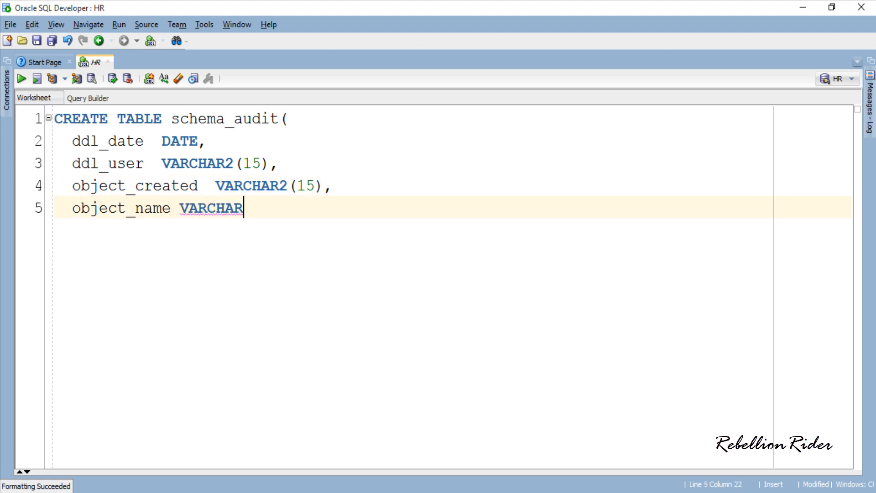
pyautogui.write('2(15),')
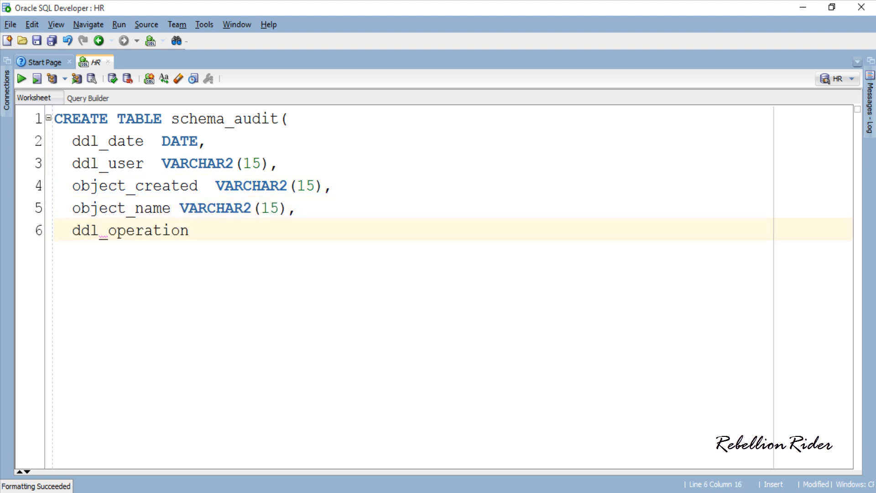
pyautogui.write('VARCHAR2(15)')
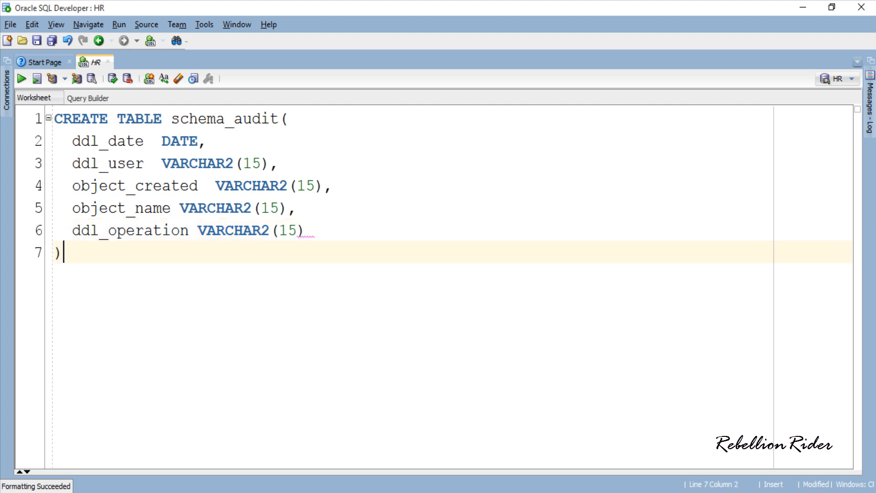
pyautogui.press('Ctrl+F7')
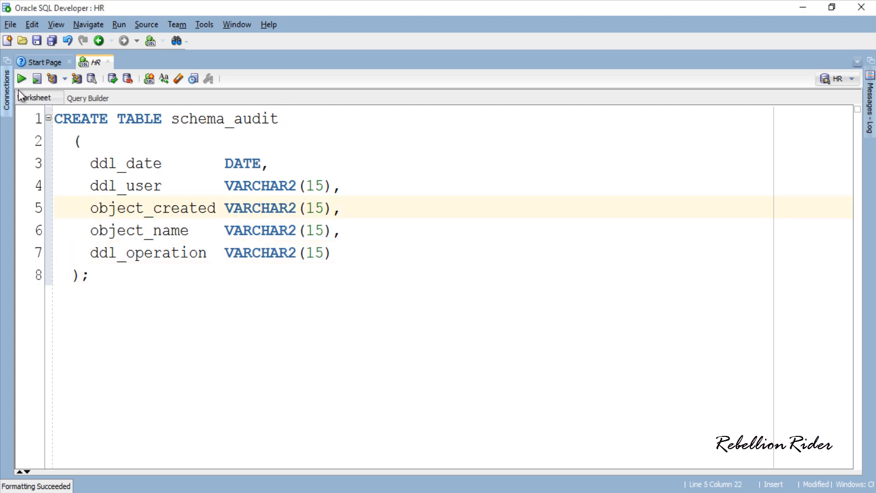
# Run the schema_audit CREATE TABLE statement and hide the script output.
pyautogui.click(19, 80)
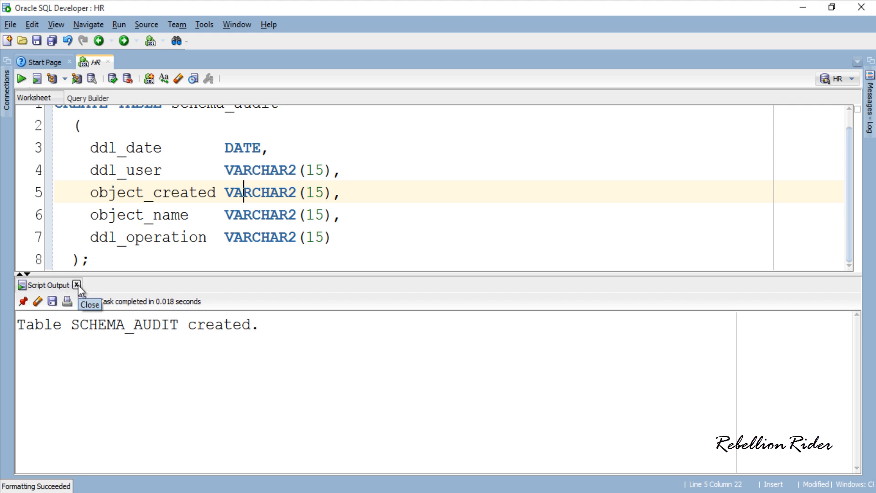
pyautogui.click(76, 285)
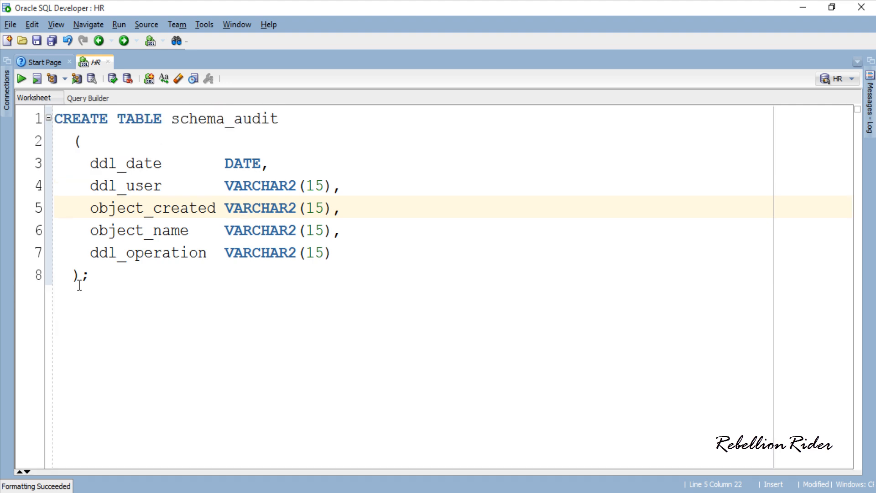
pyautogui.moveTo(828, 430)
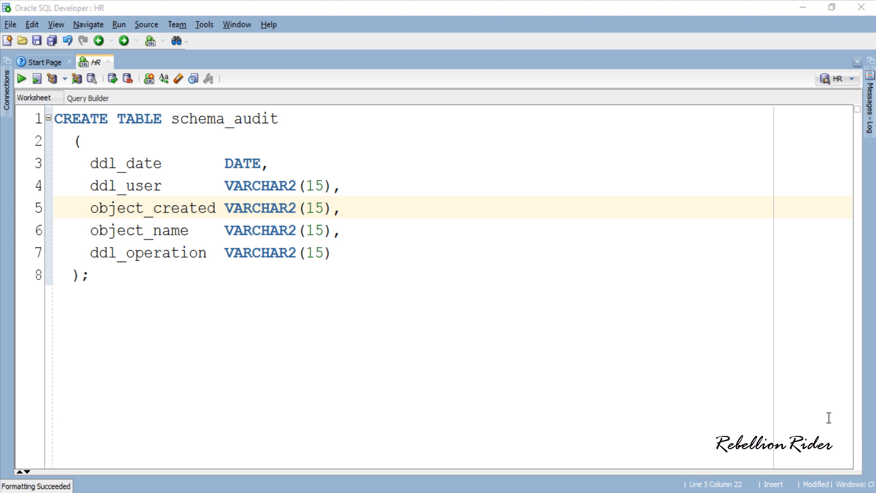
pyautogui.click(272, 278)
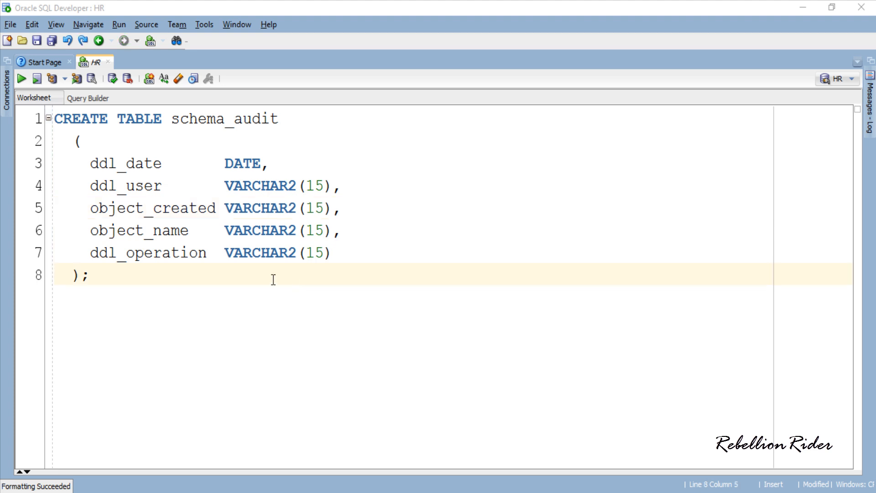
# Replace the worksheet with trigger hr_audit_tr AFTER DDL ON SCHEMA inserting event details into schema_audit.
pyautogui.press('ctrl+a')
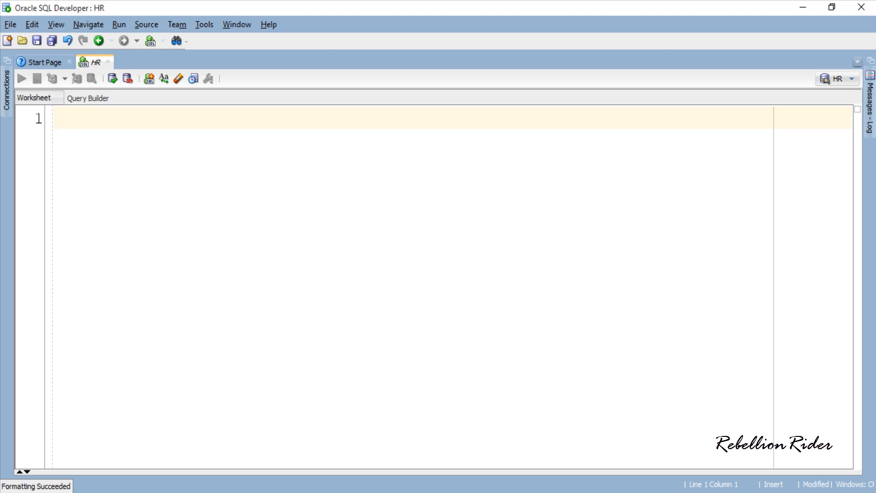
pyautogui.write('CREATE OR REPLACE TRIGGER hr_')
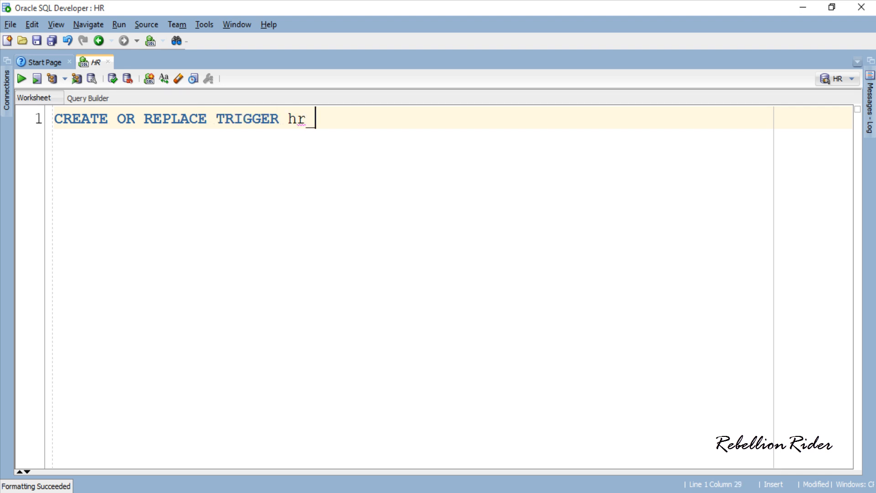
pyautogui.write('_audit_tr')
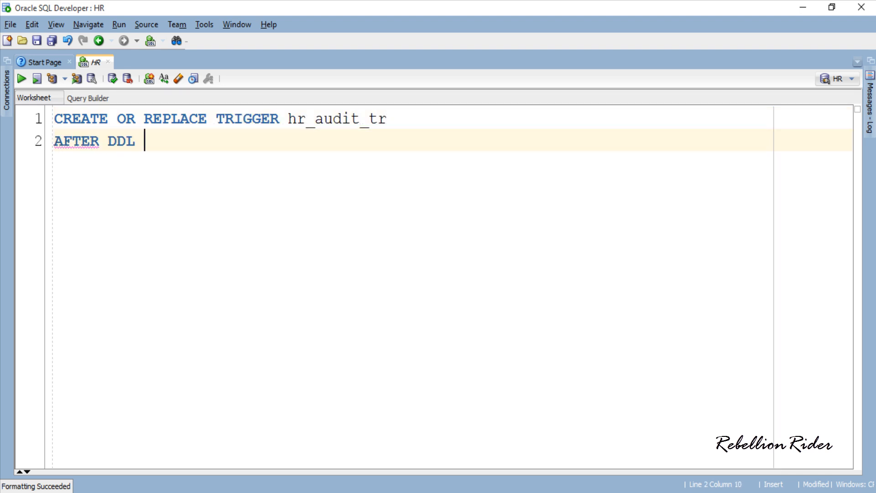
pyautogui.write('ON SCHEMA')
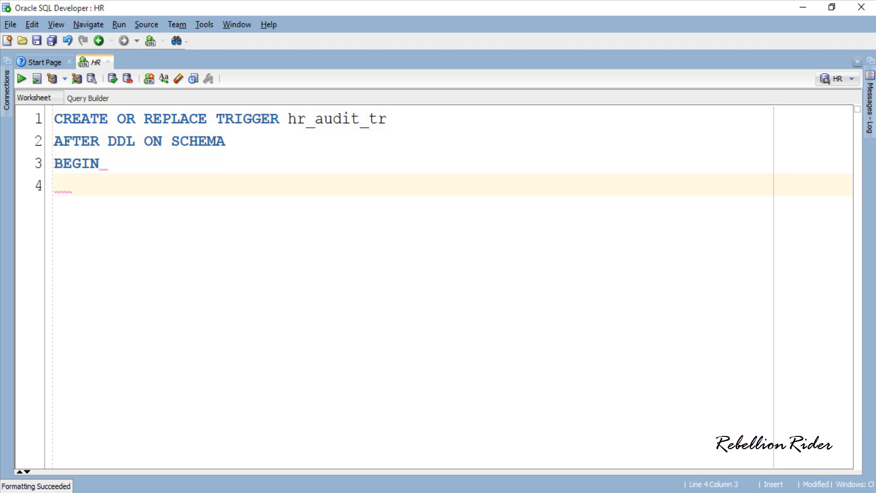
pyautogui.write('INSERT INTO schema_audit VALUES(')
pyautogui.write("sys_context('USERENV")
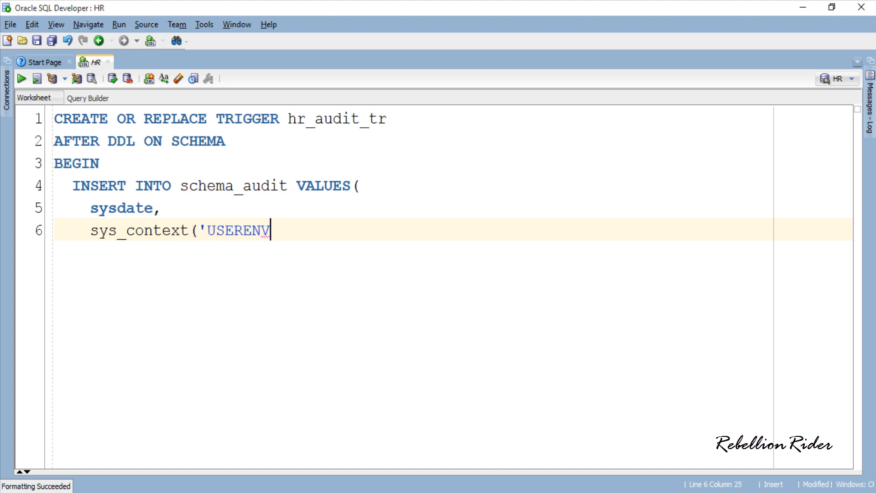
pyautogui.write("','CURRENT_USER'),")
pyautogui.write('ora_dict_')
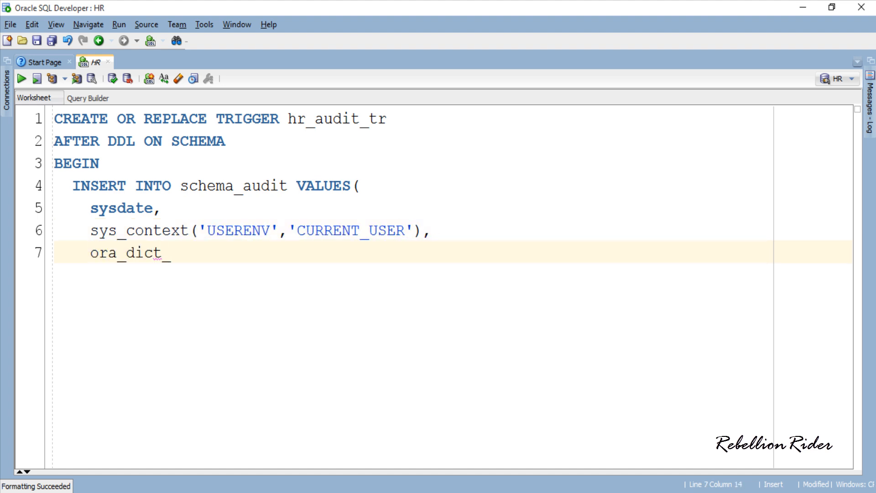
pyautogui.write('obj_type,')
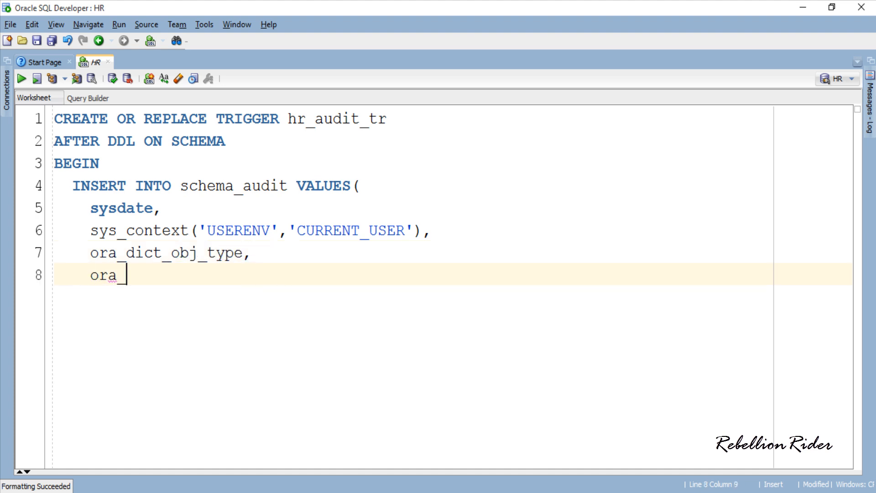
pyautogui.write('dict_obj_name,')
pyautogui.write('/')
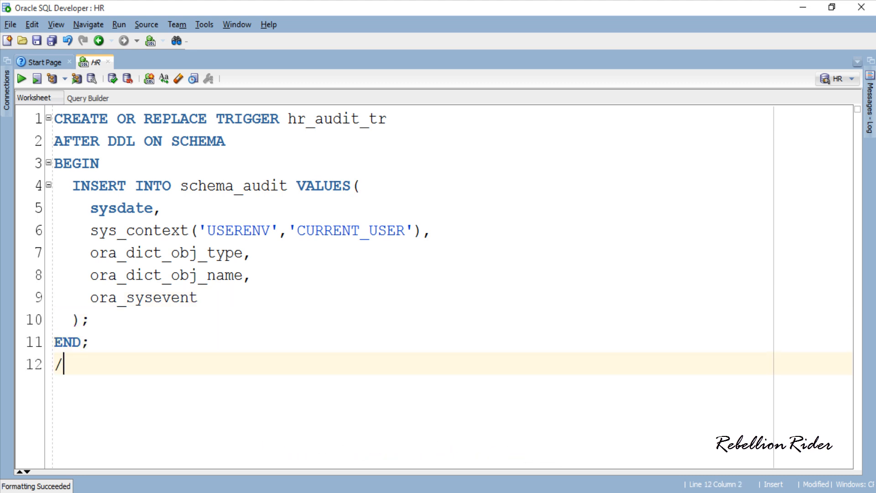
# Change the hr_audit_tr trigger event from DDL to TRUNCATE.
pyautogui.click(66, 342)
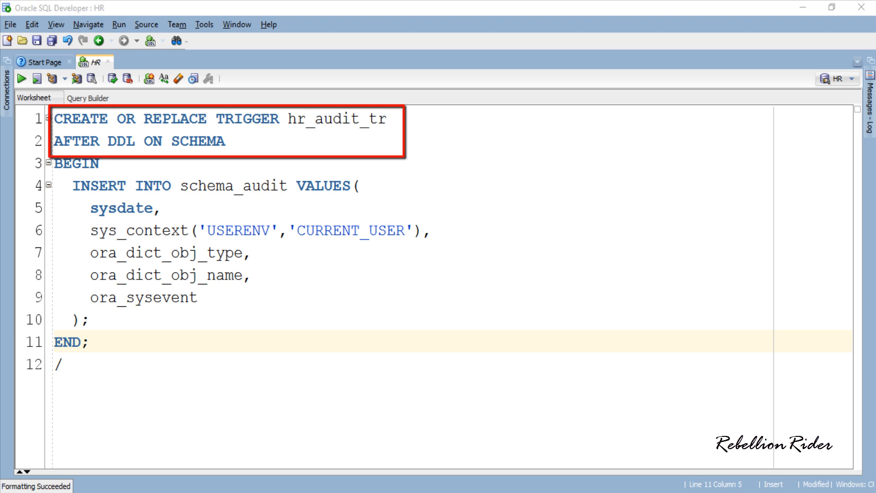
pyautogui.doubleClick(338, 119)
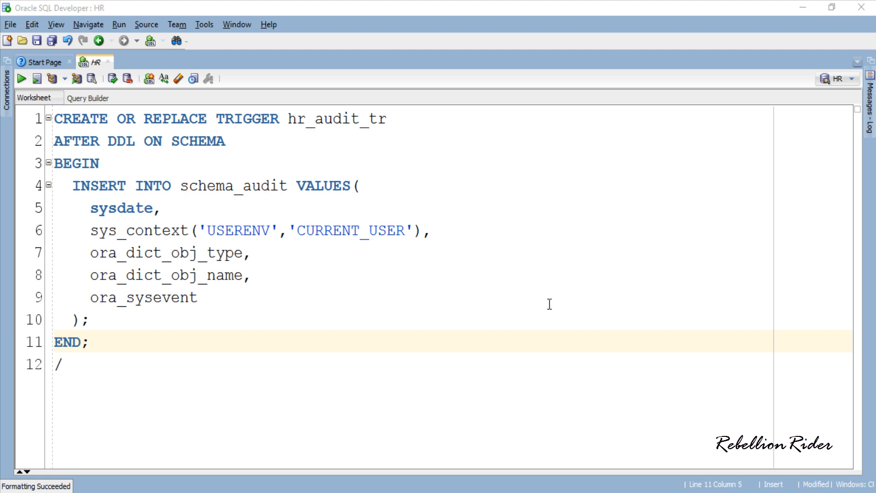
pyautogui.doubleClick(120, 141)
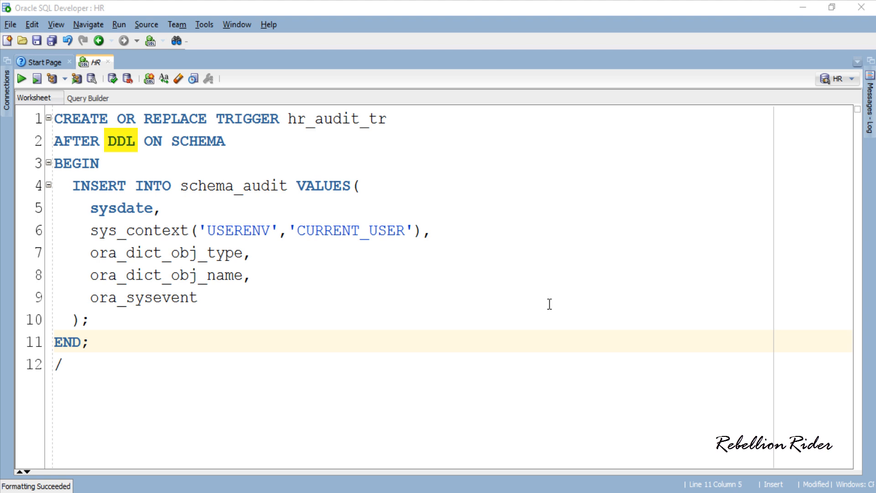
pyautogui.write('TRUNCATE')
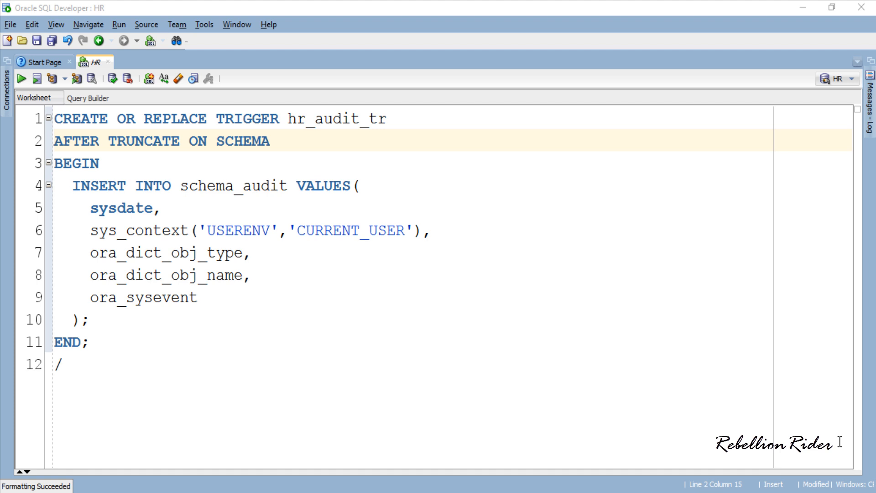
# Replace TRUNCATE with DDL so the header reads AFTER DDL ON SCHEMA.
pyautogui.press('Backspace')
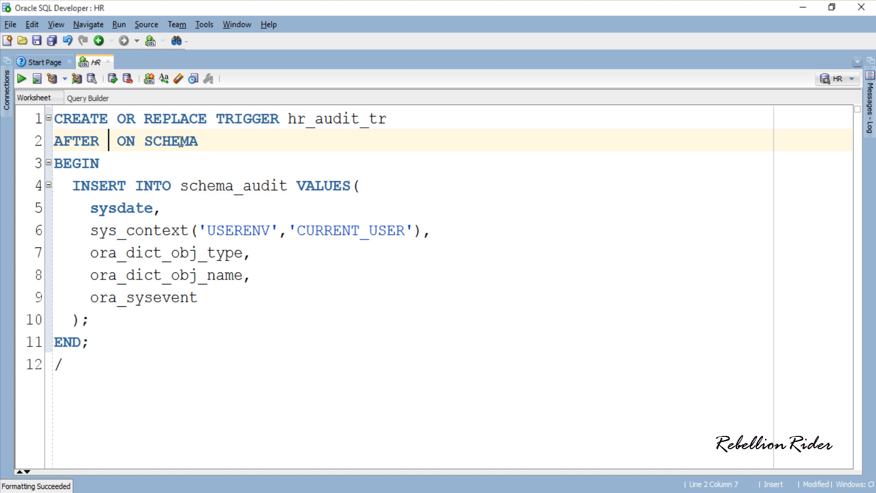
pyautogui.write('CREATE OR')
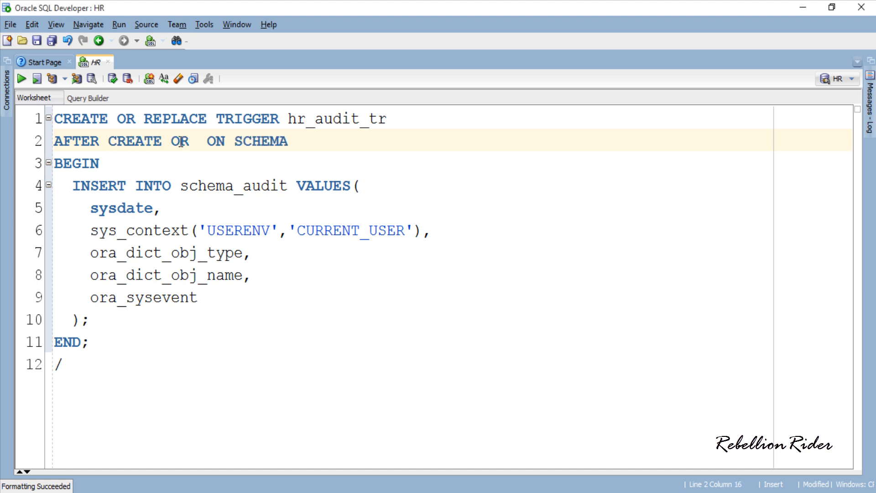
pyautogui.write('ALTER')
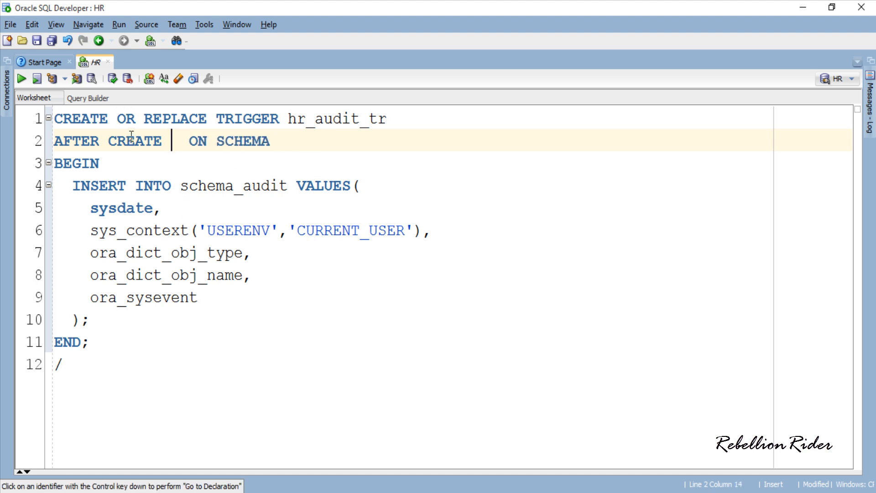
pyautogui.write('DDL')
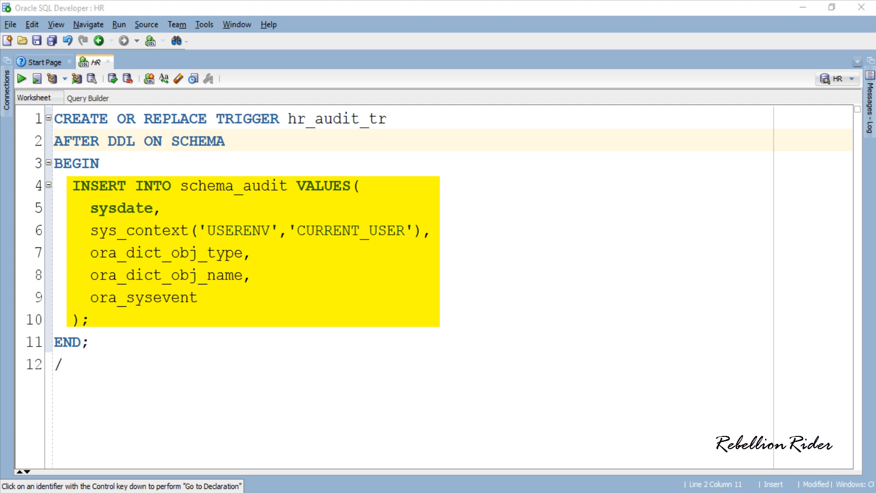
pyautogui.doubleClick(232, 185)
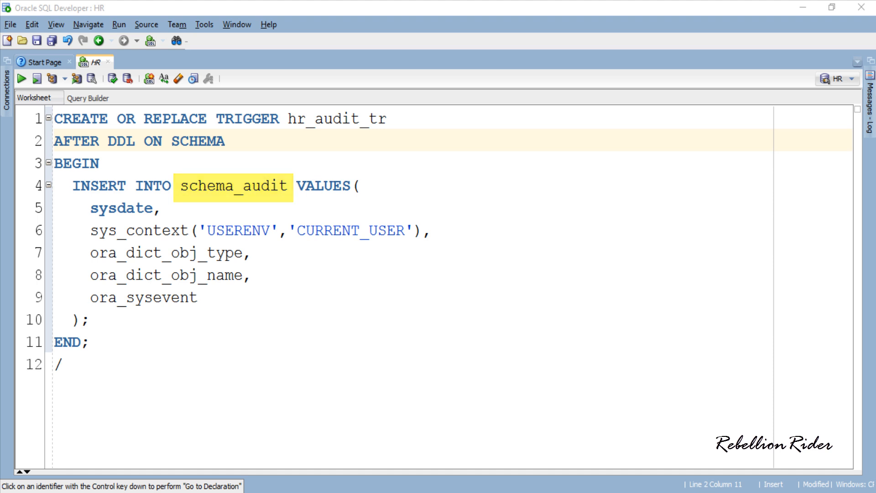
pyautogui.click(159, 253)
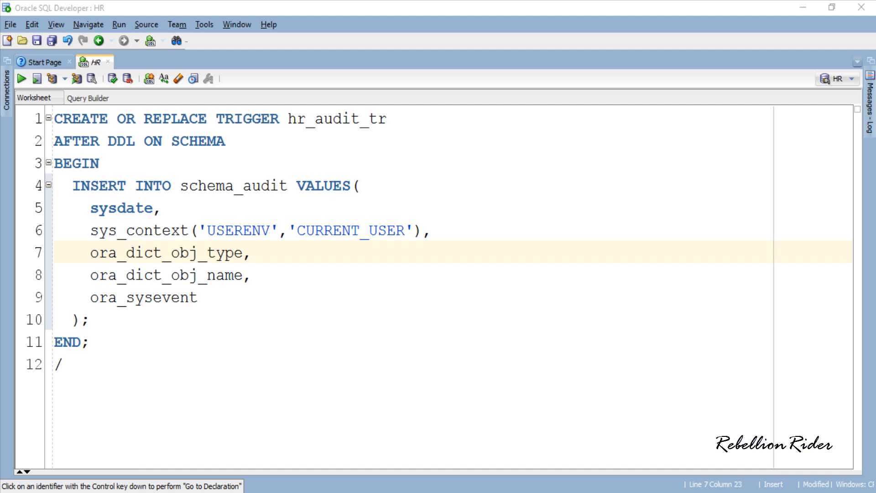
pyautogui.doubleClick(120, 207)
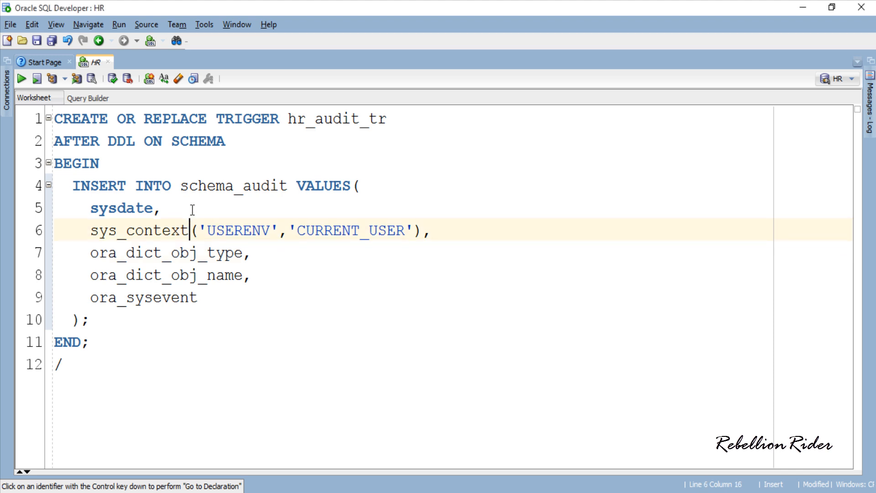
# Compile hr_audit_tr, close the compile output, and select all worksheet code to clear it.
pyautogui.click(18, 78)
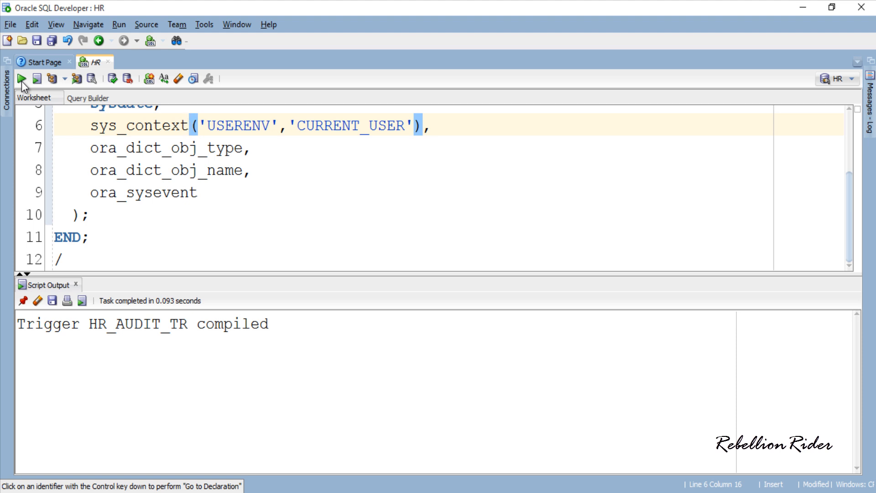
pyautogui.moveTo(71, 288)
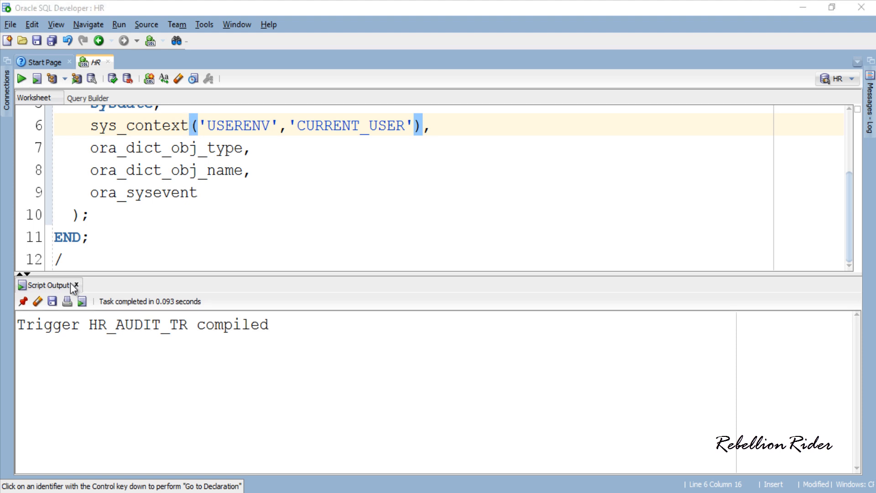
pyautogui.click(78, 285)
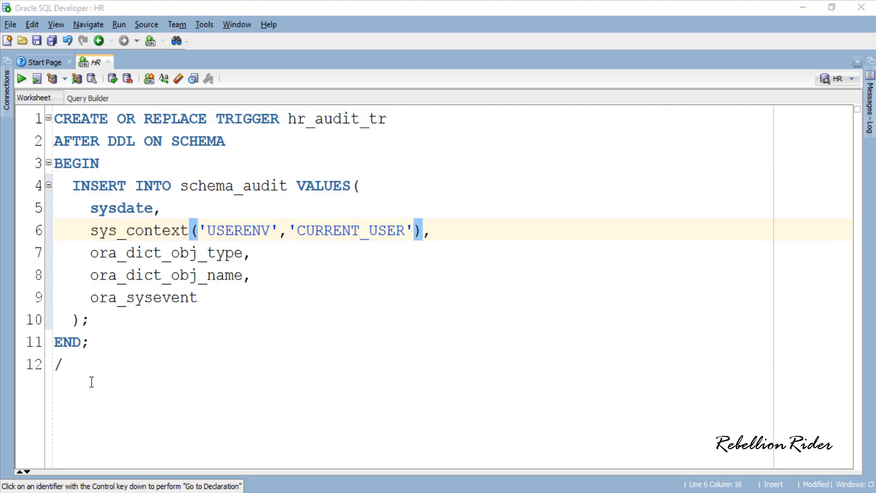
pyautogui.press('ctrl+a')
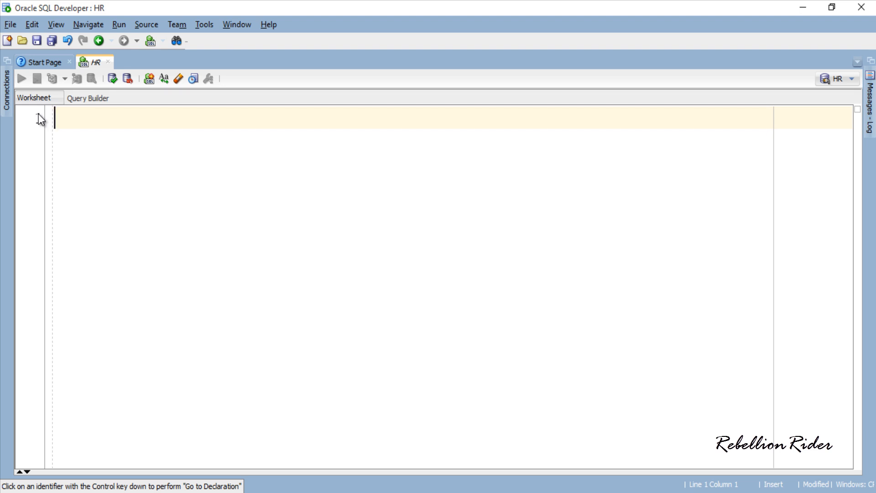
# Run SELECT * FROM schema_audit, then write CREATE TABLE rebellionRider(r_num NUMBER).
pyautogui.write('SELECT * FROM schema_audit;')
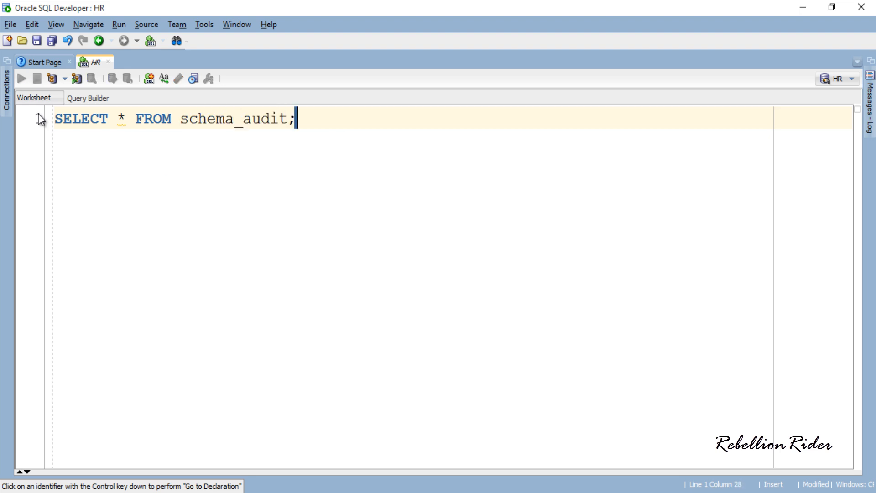
pyautogui.click(19, 78)
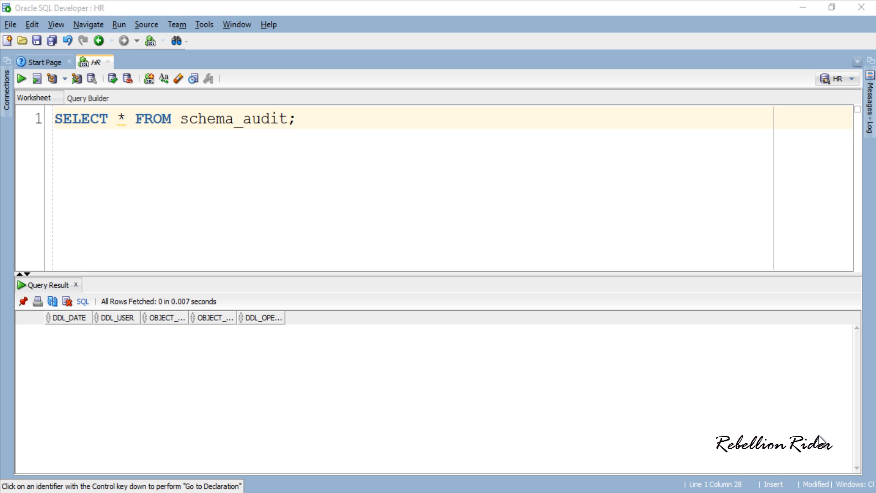
pyautogui.write('CREATE TABLE')
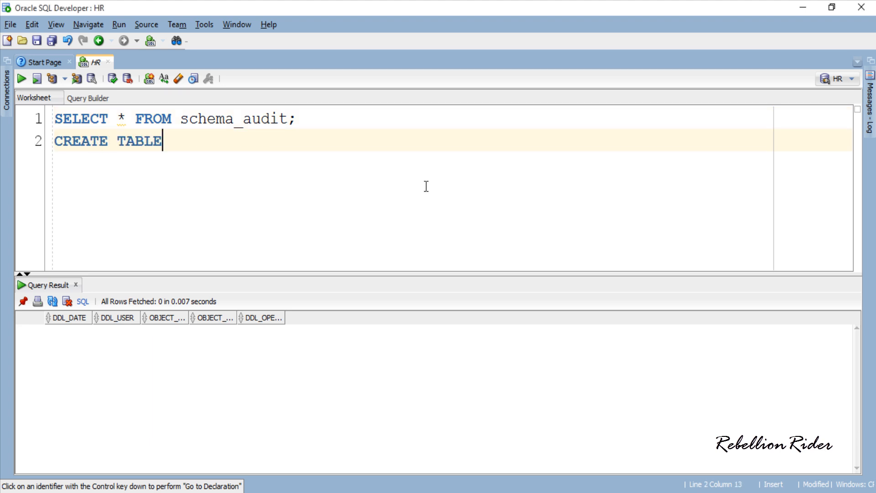
pyautogui.write('rebellionRider(r_num NUMBER);')
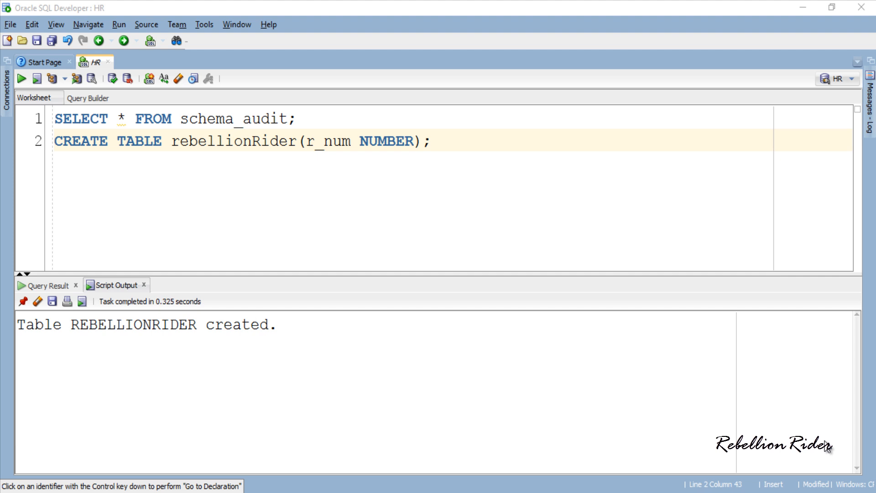
# Rerun the schema_audit query to show the REBELLIONRIDER creation audit row.
pyautogui.click(21, 79)
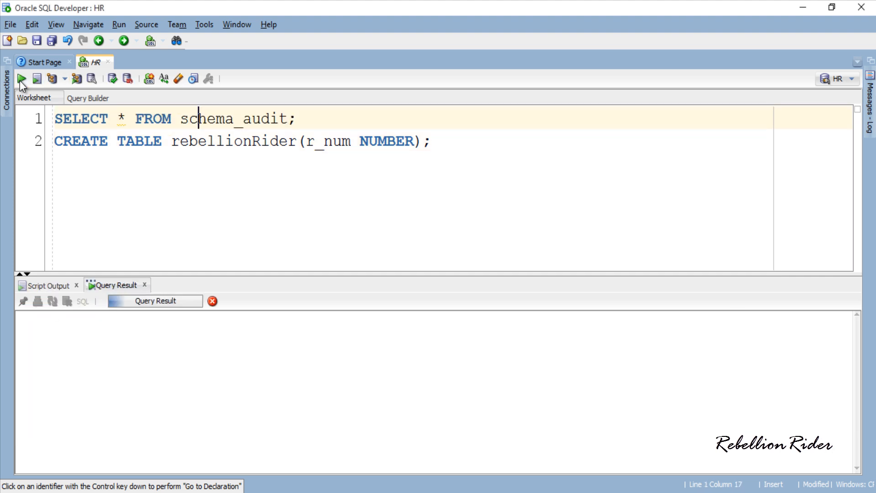
pyautogui.click(20, 80)
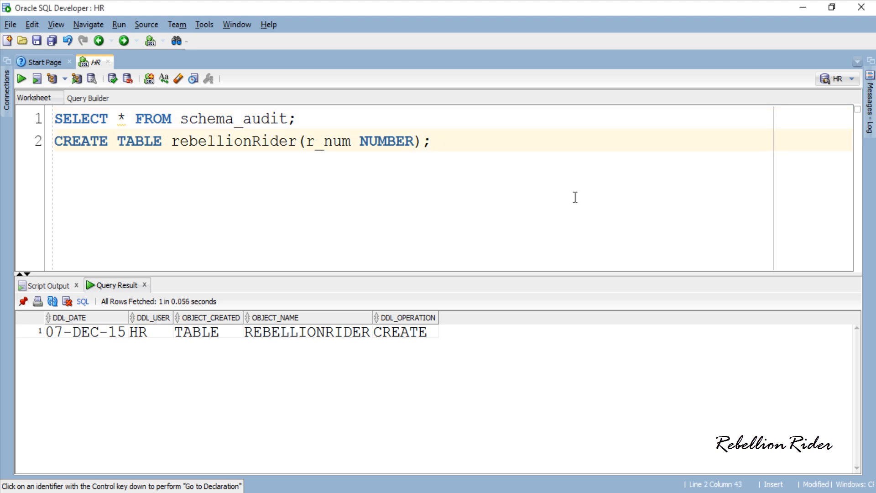
# Insert 8 into rebellionRider twice, list its rows, and begin a TRUNCATE TABLE statement.
pyautogui.write('INSERT INTO rebellionRider VALUES (')
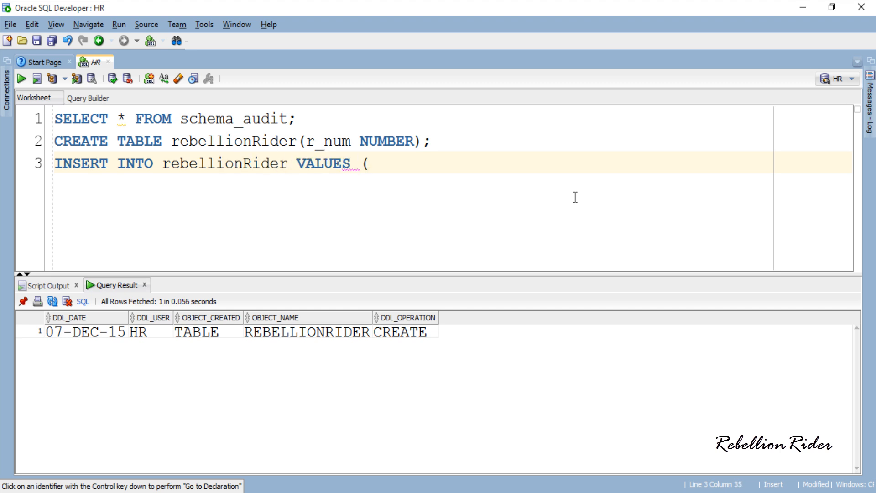
pyautogui.click(21, 80)
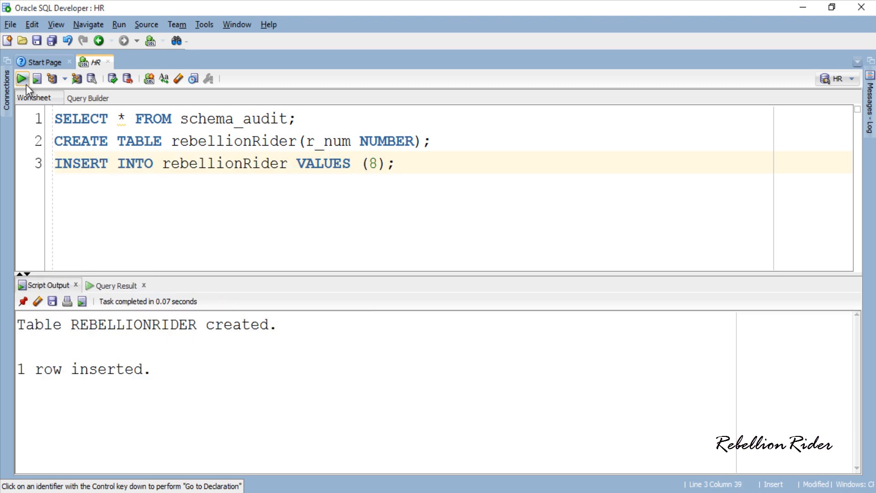
pyautogui.click(20, 79)
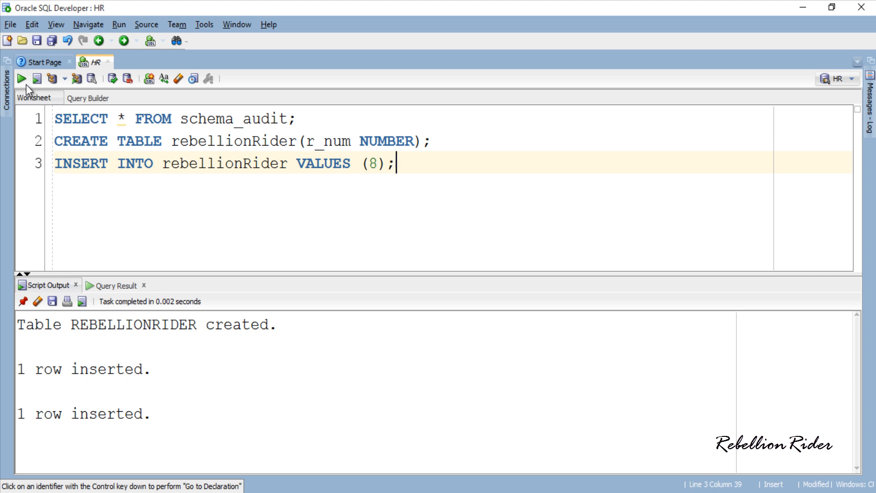
pyautogui.write('SELECT * FROM rebellionRider;')
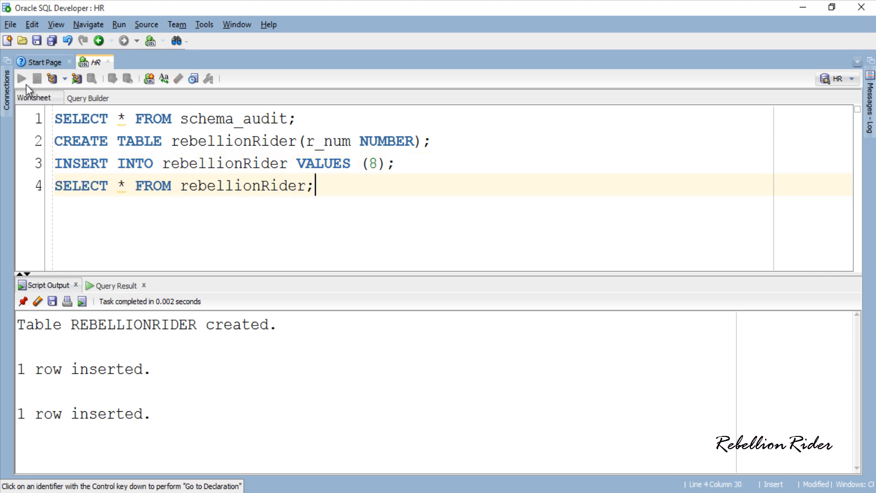
pyautogui.click(21, 80)
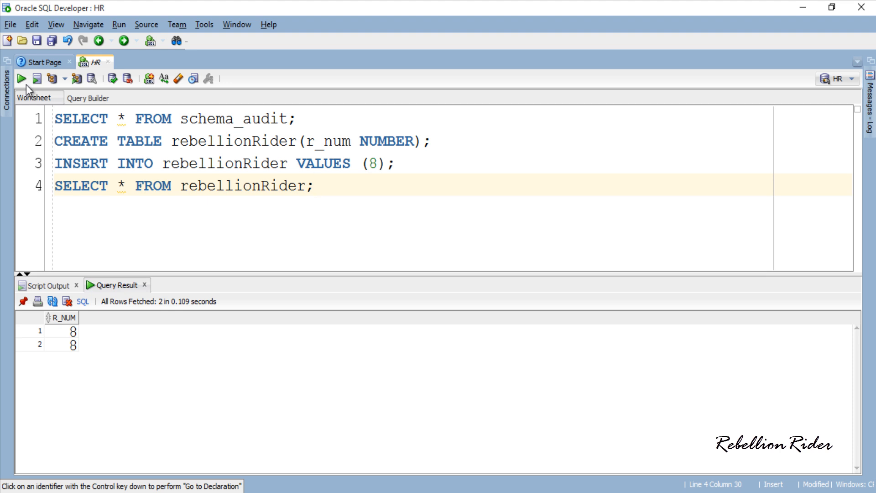
pyautogui.write('TRUNCATE TABLE')
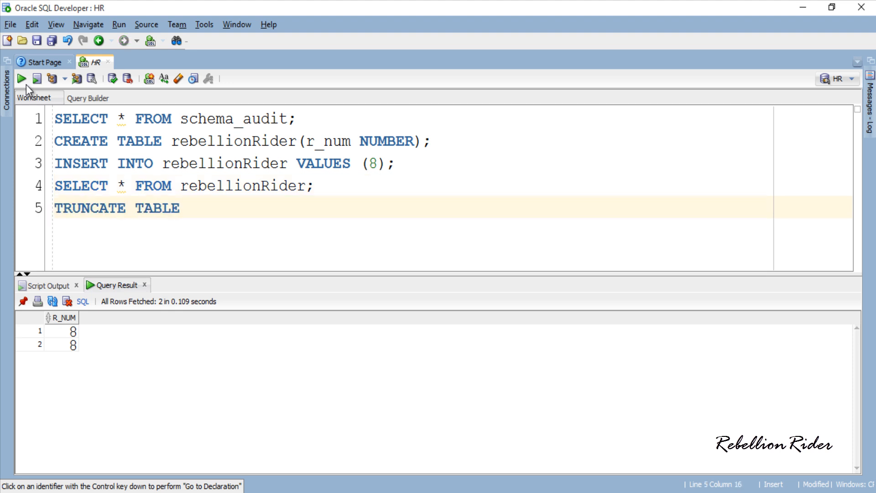